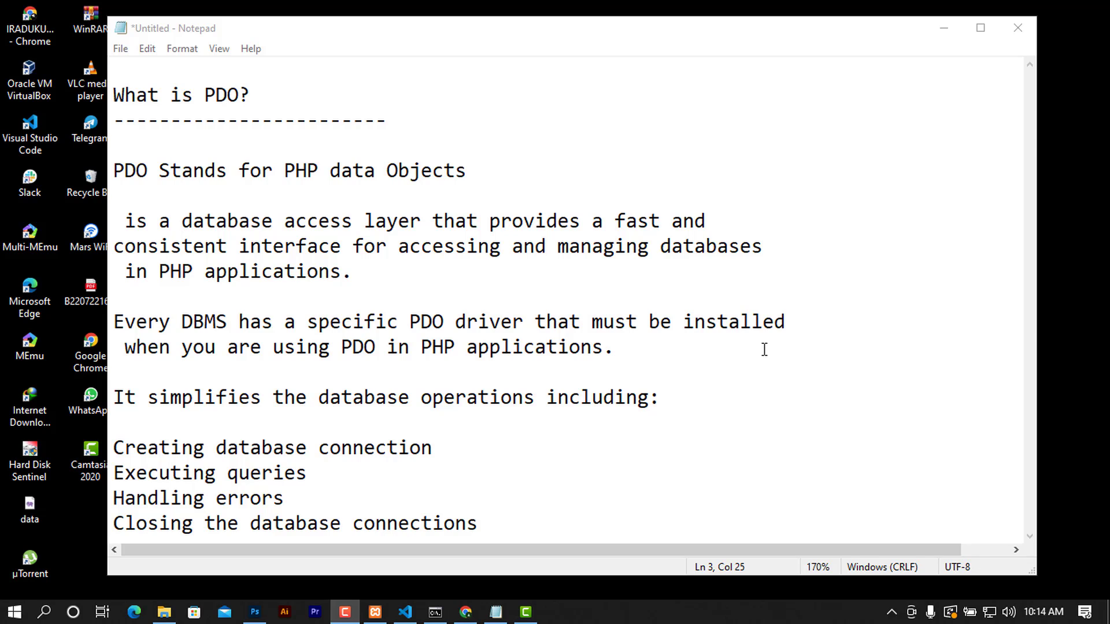
{"action": "mouse_move", "coordinate": [425, 408]}
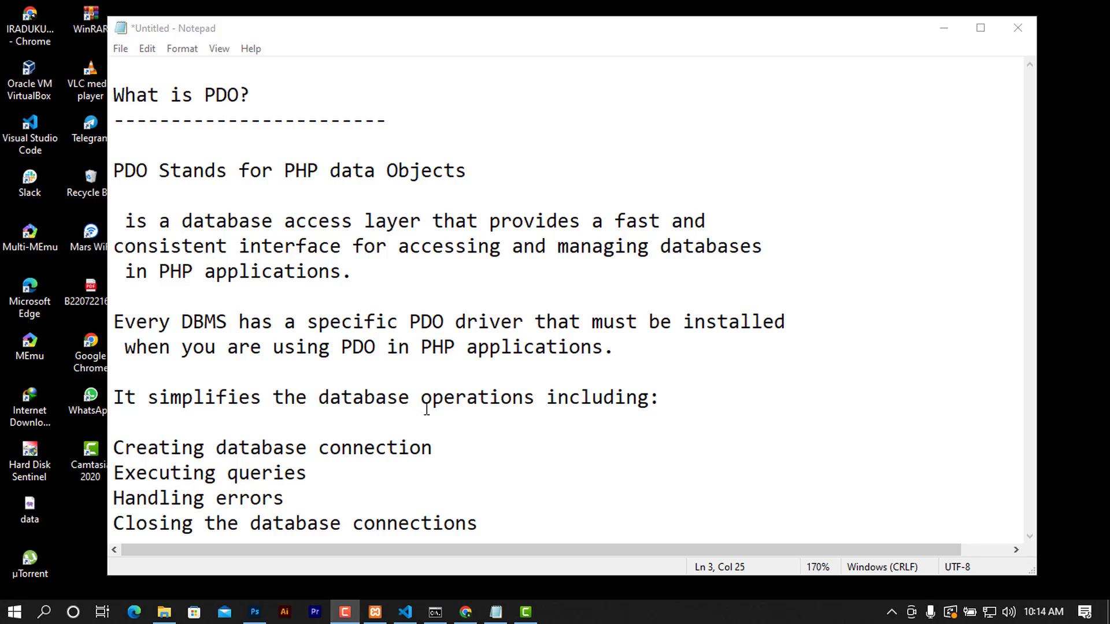
- Skim the 'What is PDO?' notes sideways, then switch to the PDO Drivers page in Chrome
{"action": "scroll", "scroll_direction": "right", "scroll_amount": 3}
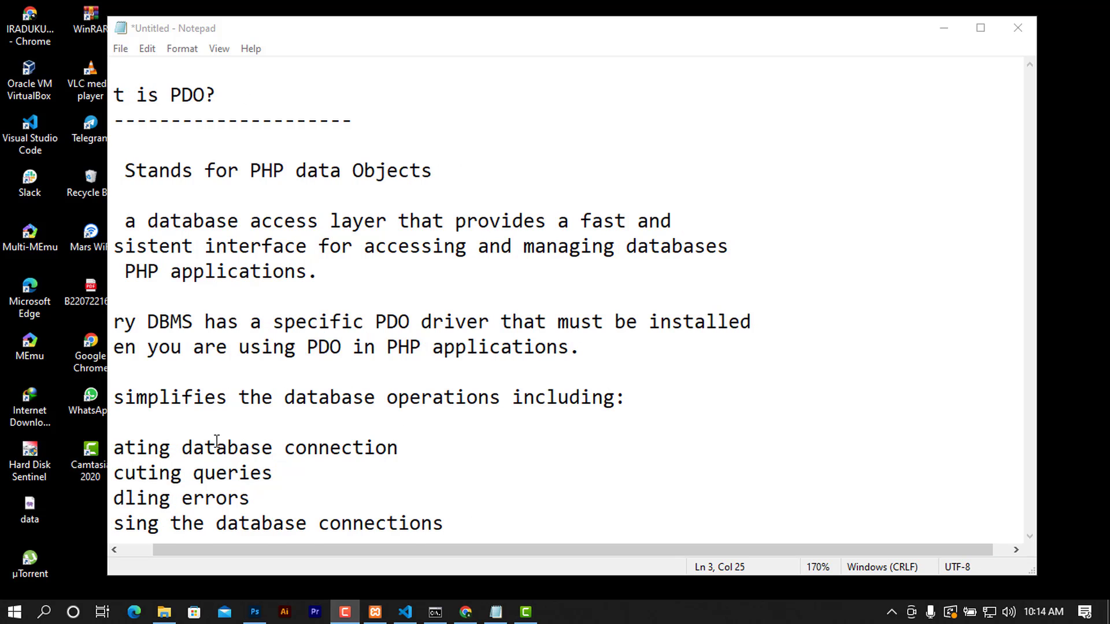
{"action": "scroll", "scroll_direction": "left", "scroll_amount": 3}
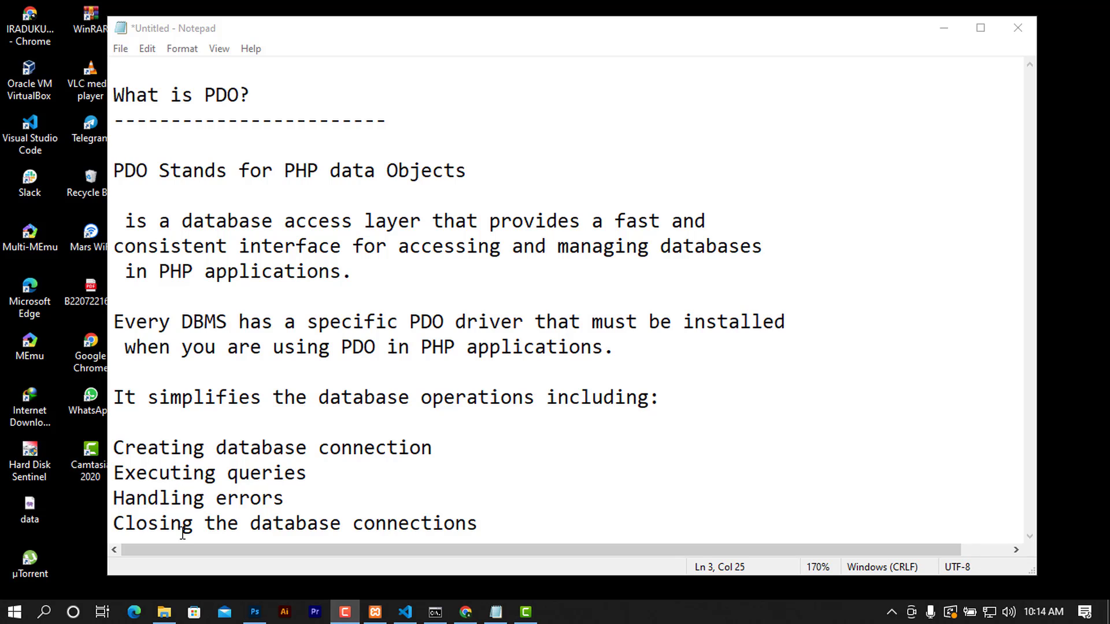
{"action": "scroll", "scroll_direction": "right", "scroll_amount": 3}
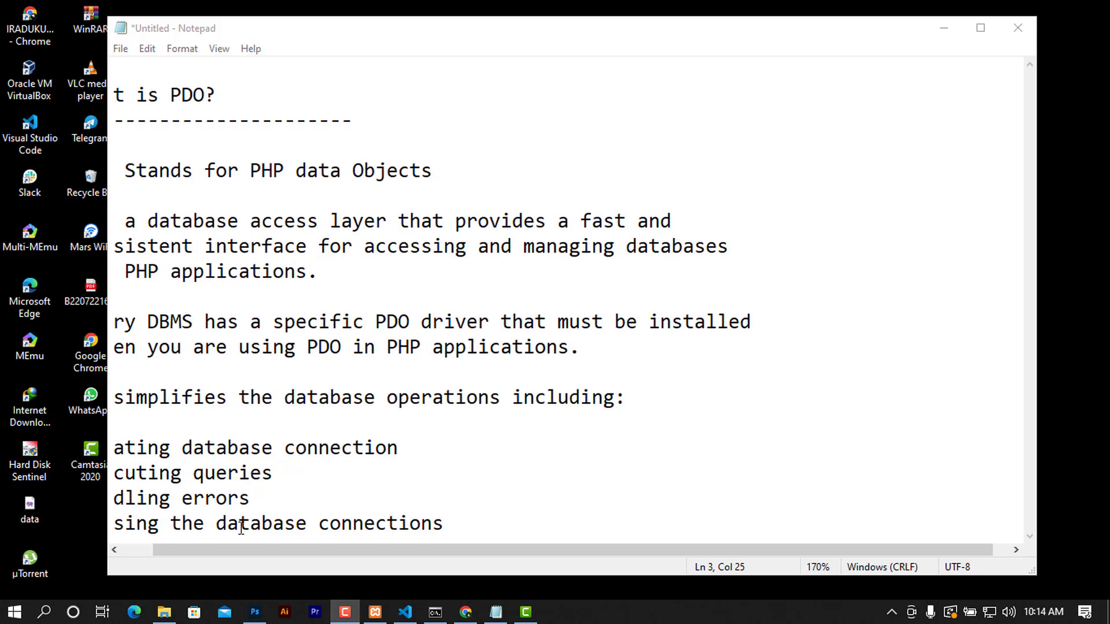
{"action": "scroll", "scroll_direction": "left", "scroll_amount": 3}
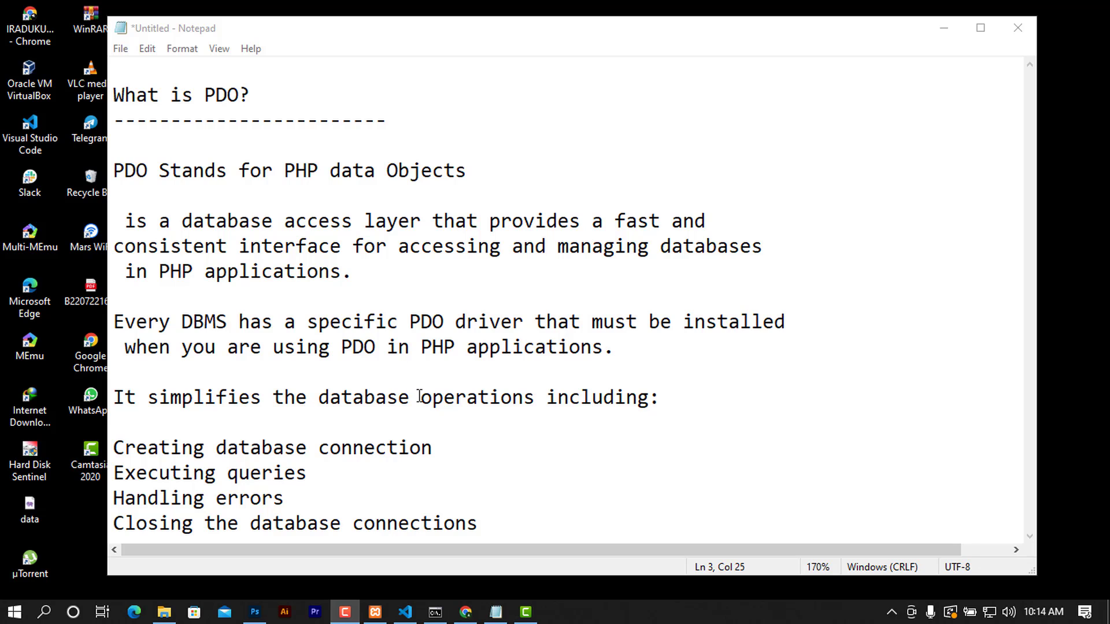
{"action": "left_click", "coordinate": [464, 611]}
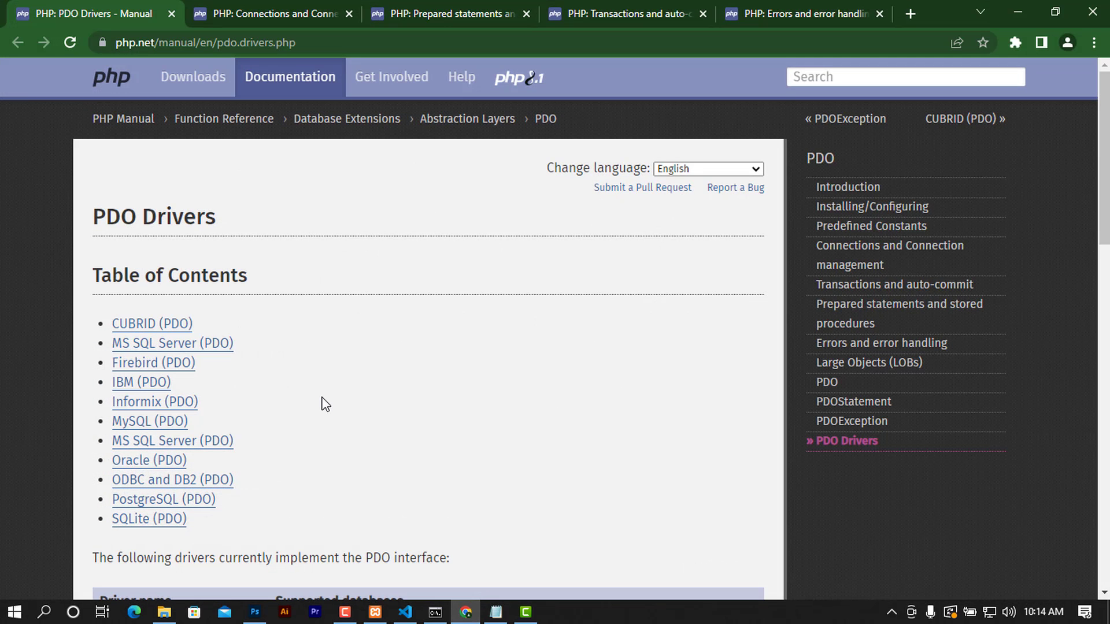
- Skim the PDO Drivers table, then switch to the 'Connections and Connection management' manual tab
{"action": "scroll", "scroll_direction": "down", "scroll_amount": 3}
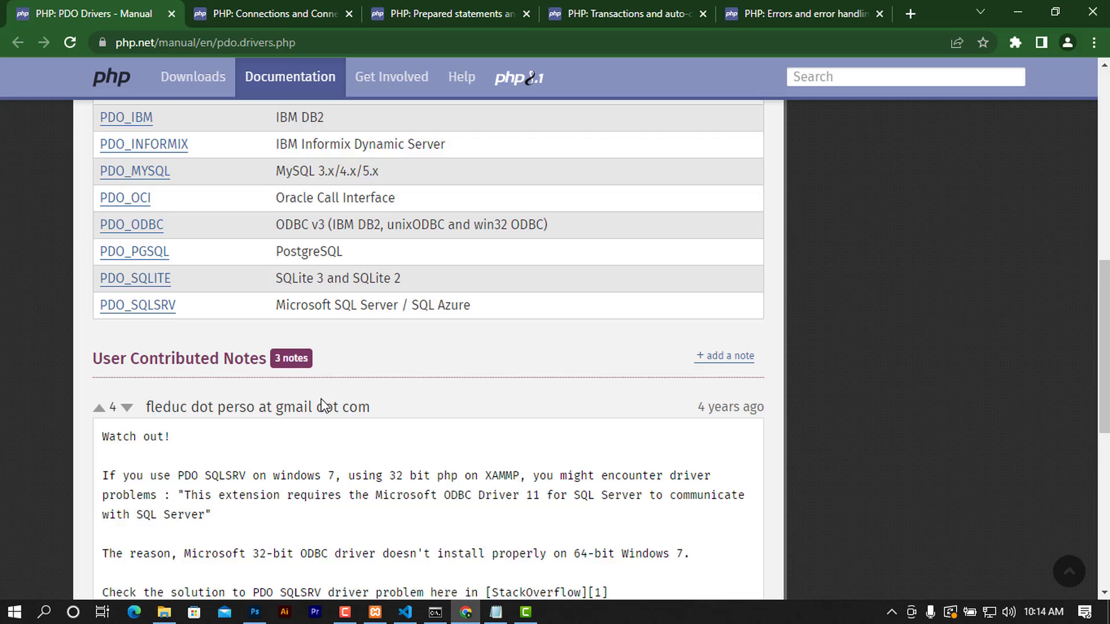
{"action": "scroll", "scroll_direction": "up", "scroll_amount": 3}
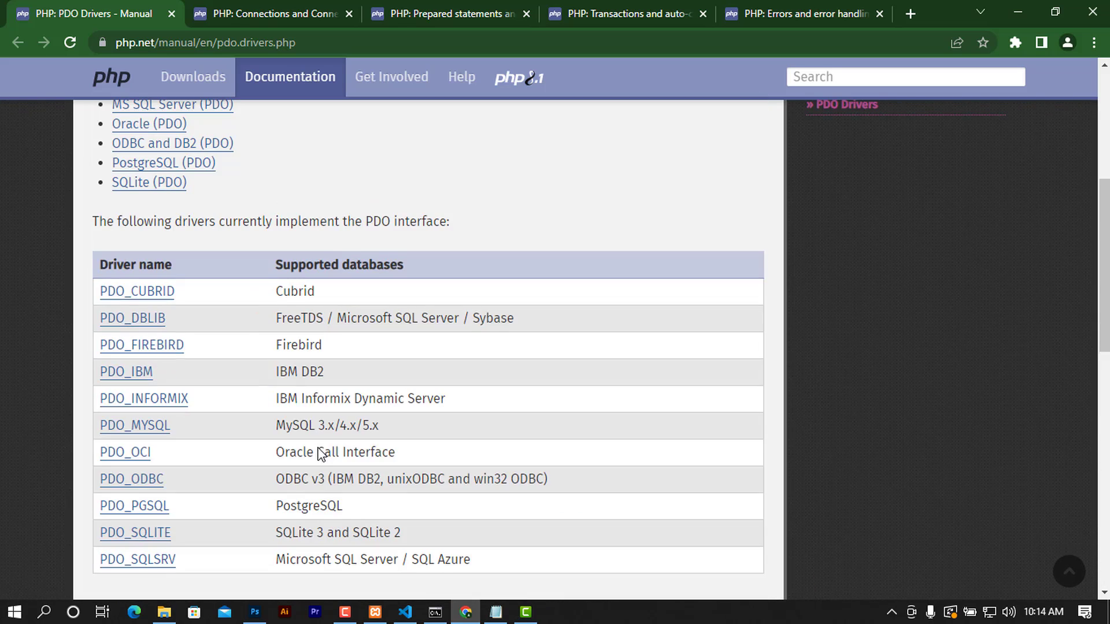
{"action": "scroll", "scroll_direction": "up", "scroll_amount": 3}
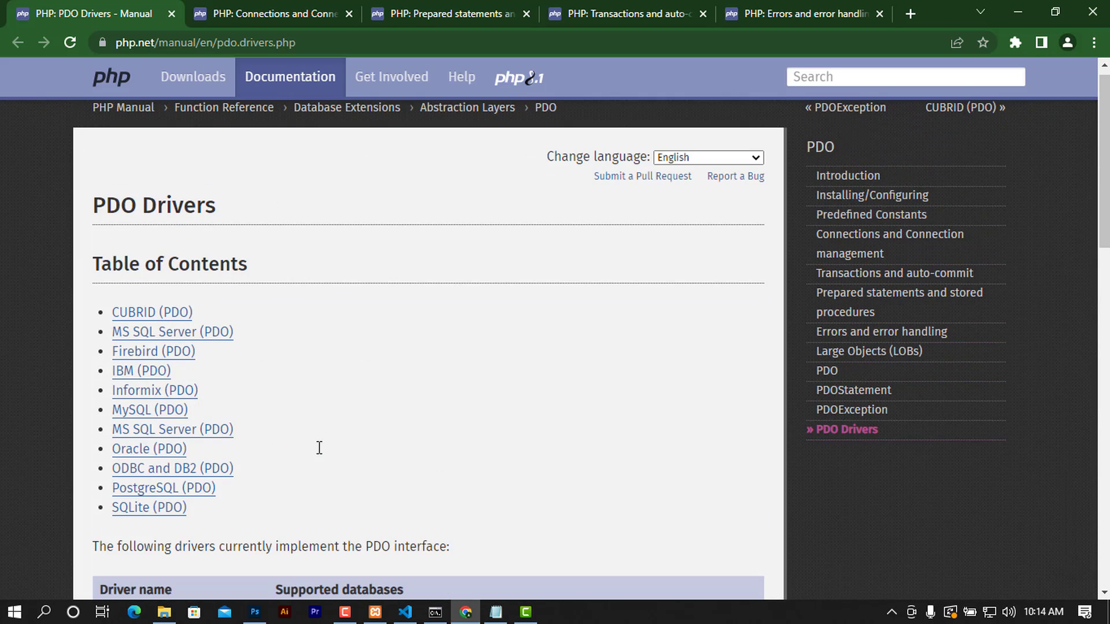
{"action": "left_click", "coordinate": [269, 13]}
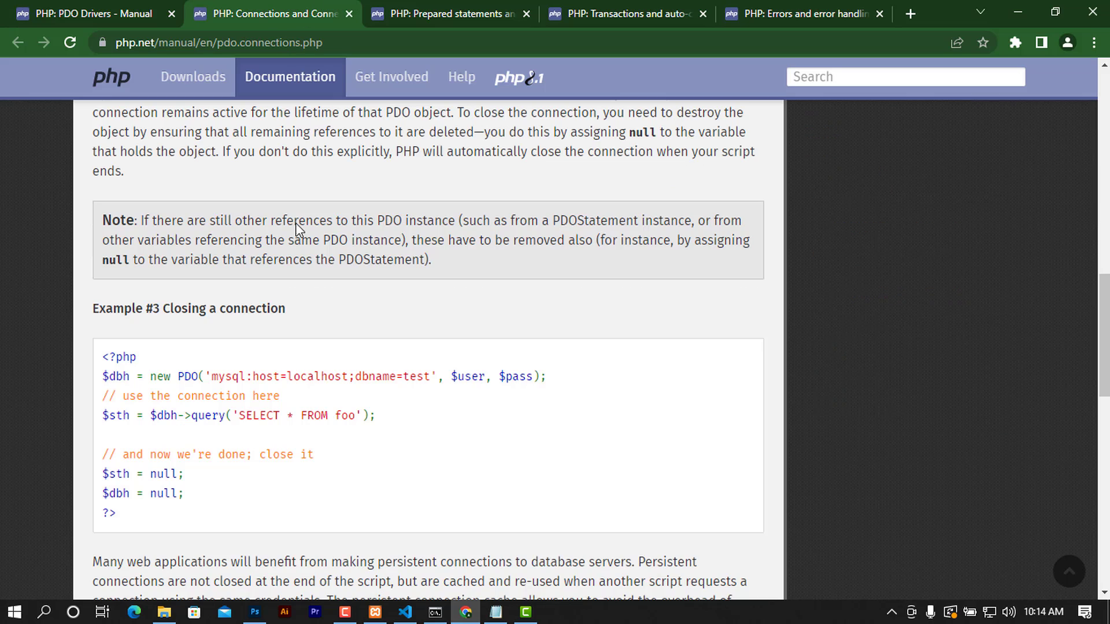
{"action": "mouse_move", "coordinate": [360, 511]}
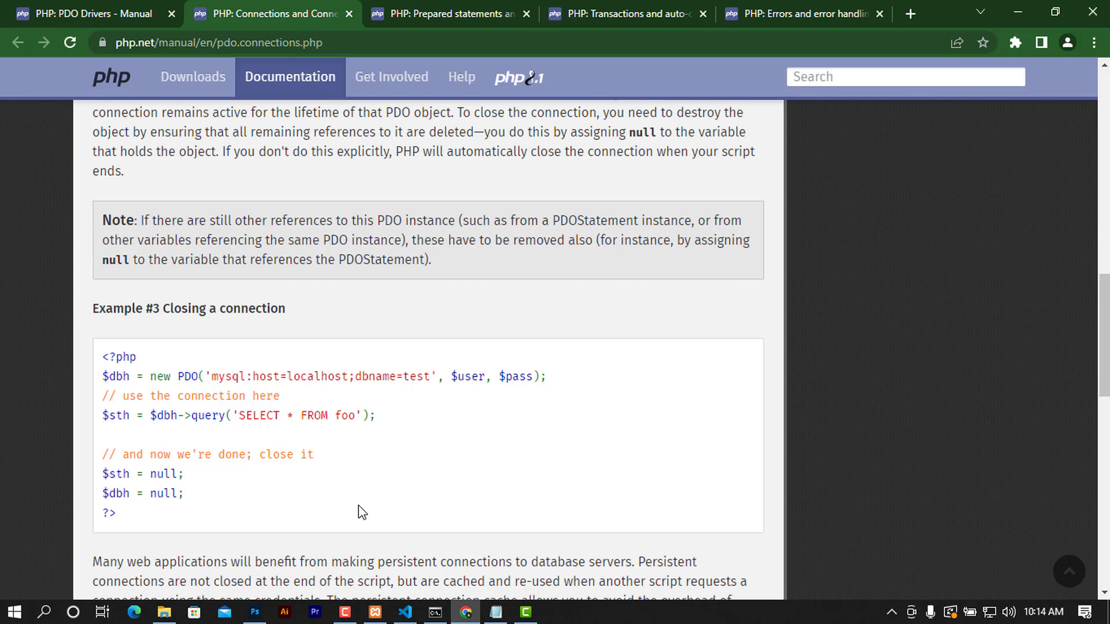
{"action": "scroll", "scroll_direction": "up", "scroll_amount": 3}
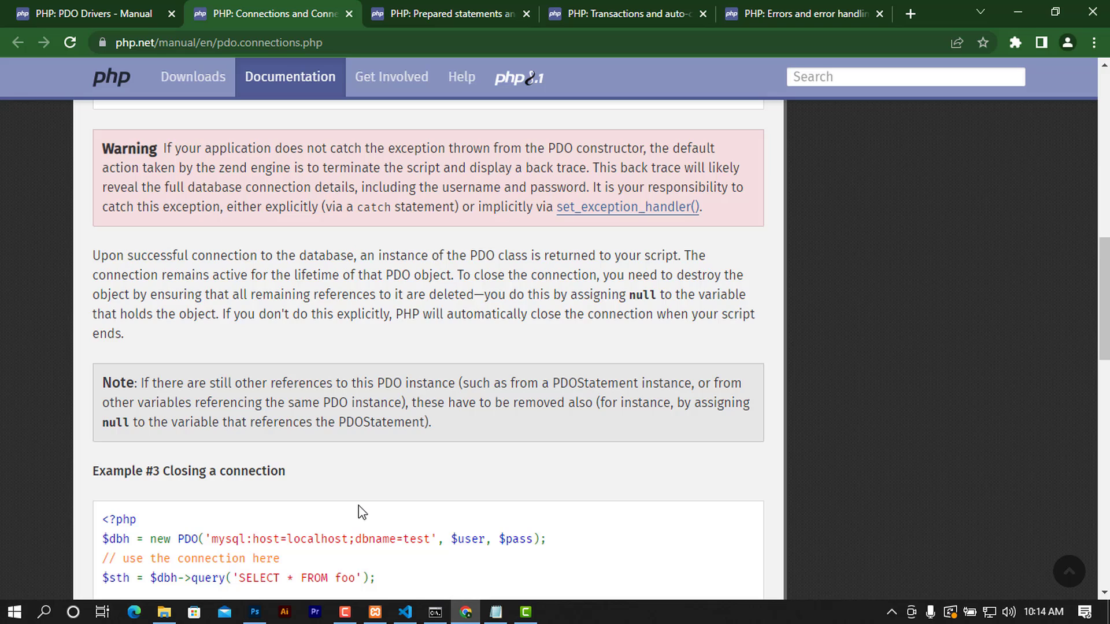
{"action": "scroll", "scroll_direction": "down", "scroll_amount": 3}
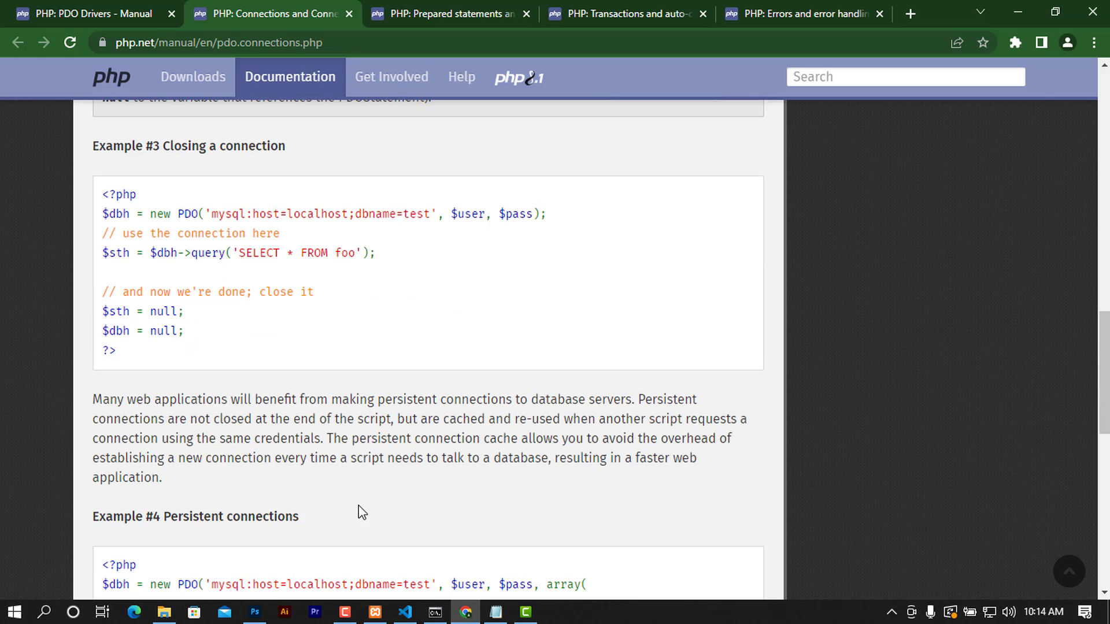
{"action": "mouse_move", "coordinate": [360, 495]}
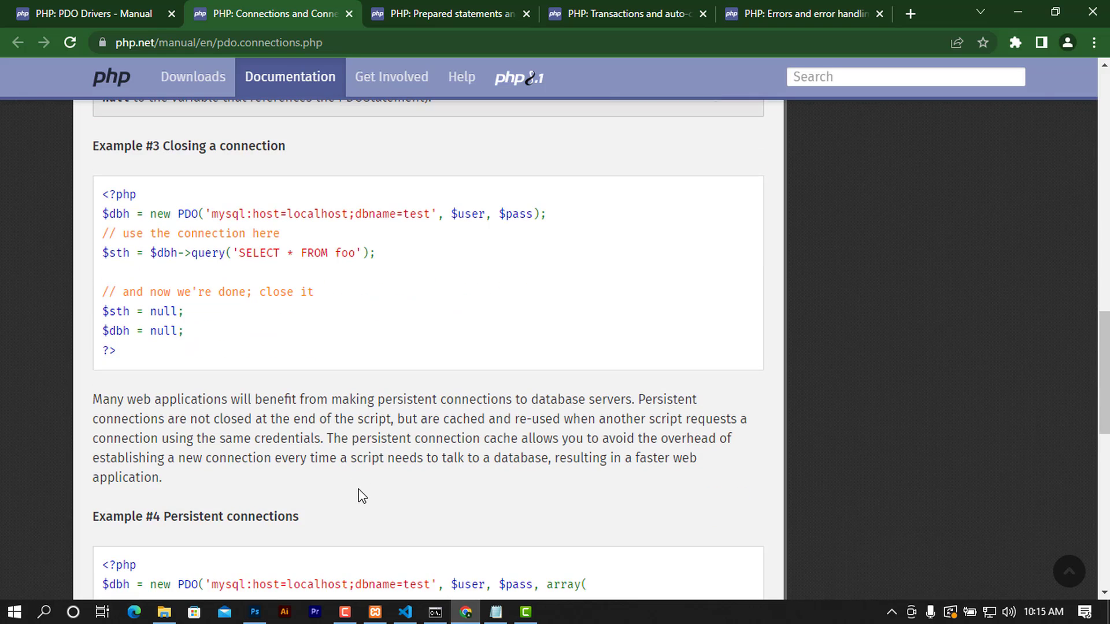
{"action": "mouse_move", "coordinate": [445, 438]}
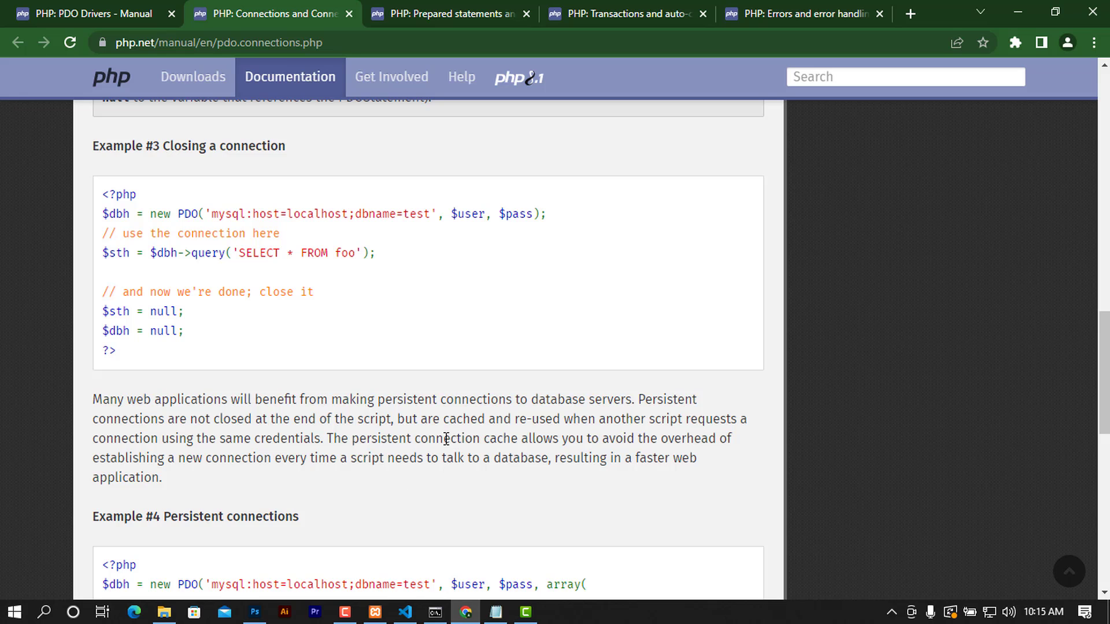
{"action": "mouse_move", "coordinate": [438, 193]}
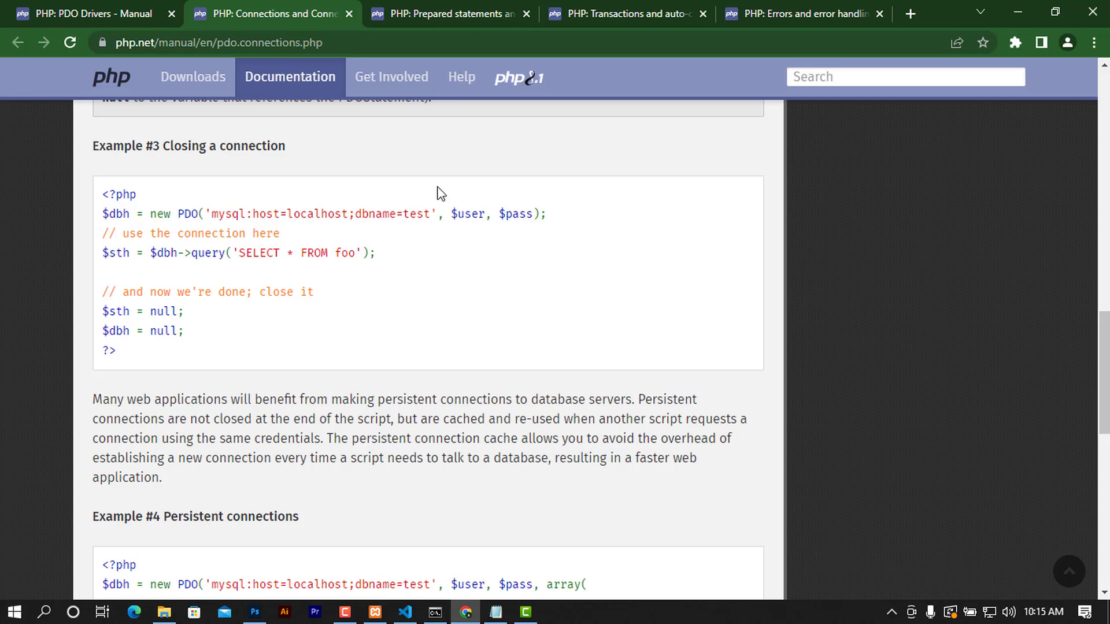
{"action": "left_click", "coordinate": [446, 13]}
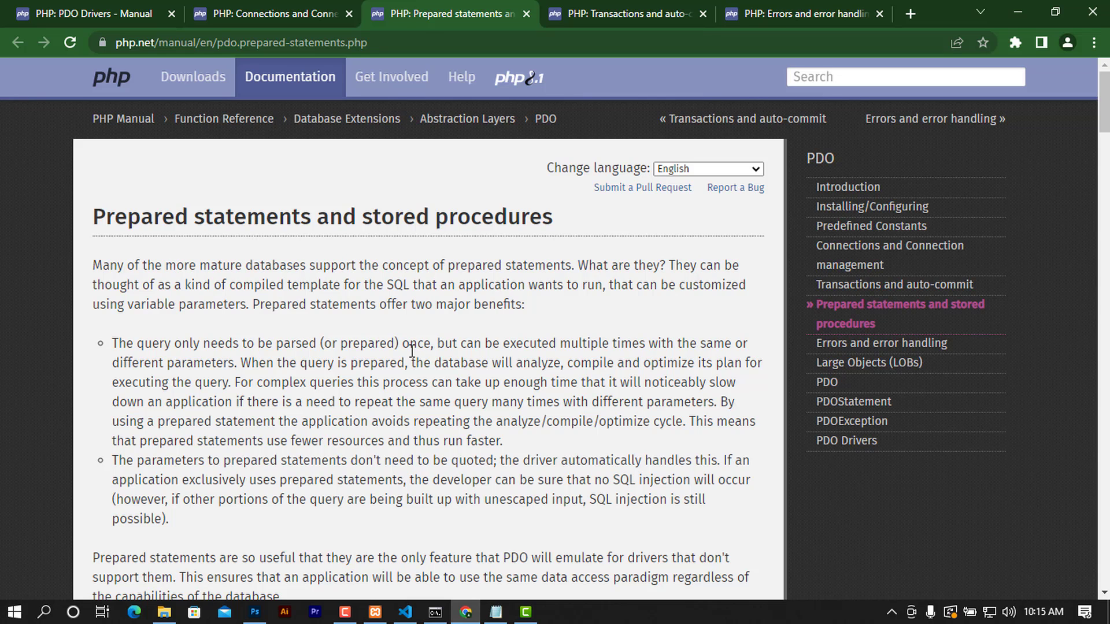
{"action": "scroll", "scroll_direction": "down", "scroll_amount": 3}
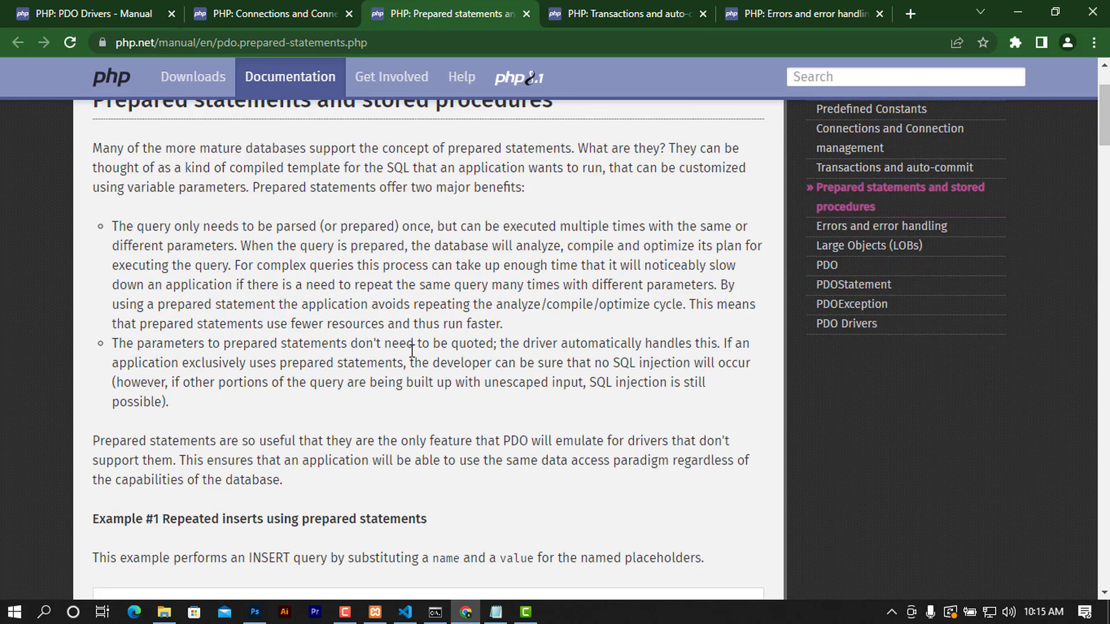
{"action": "scroll", "scroll_direction": "down", "scroll_amount": 3}
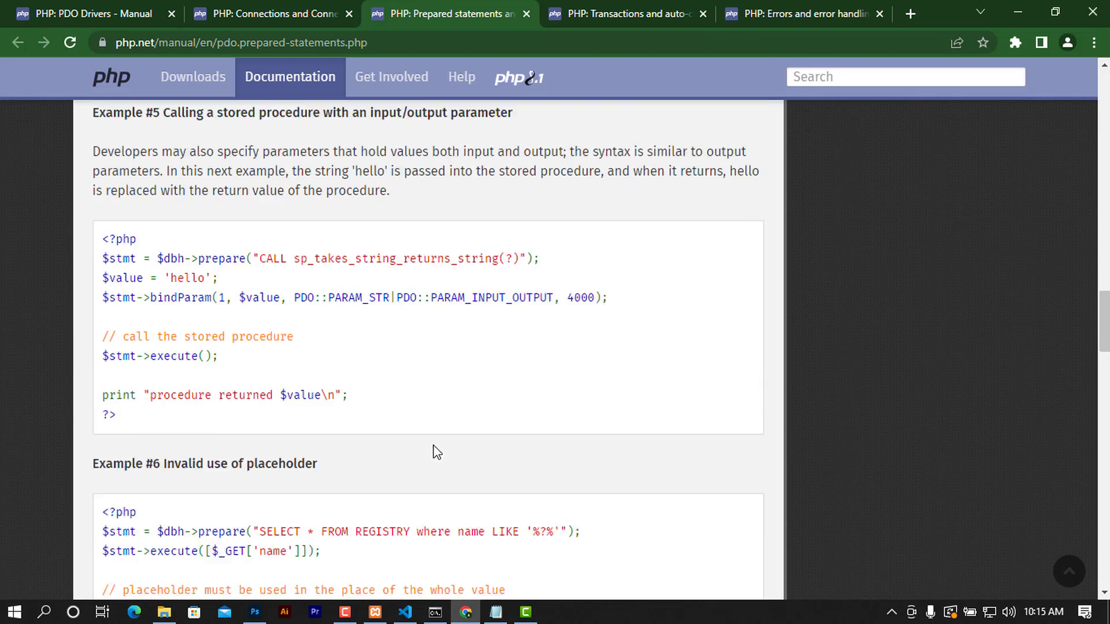
{"action": "scroll", "scroll_direction": "down", "scroll_amount": 3}
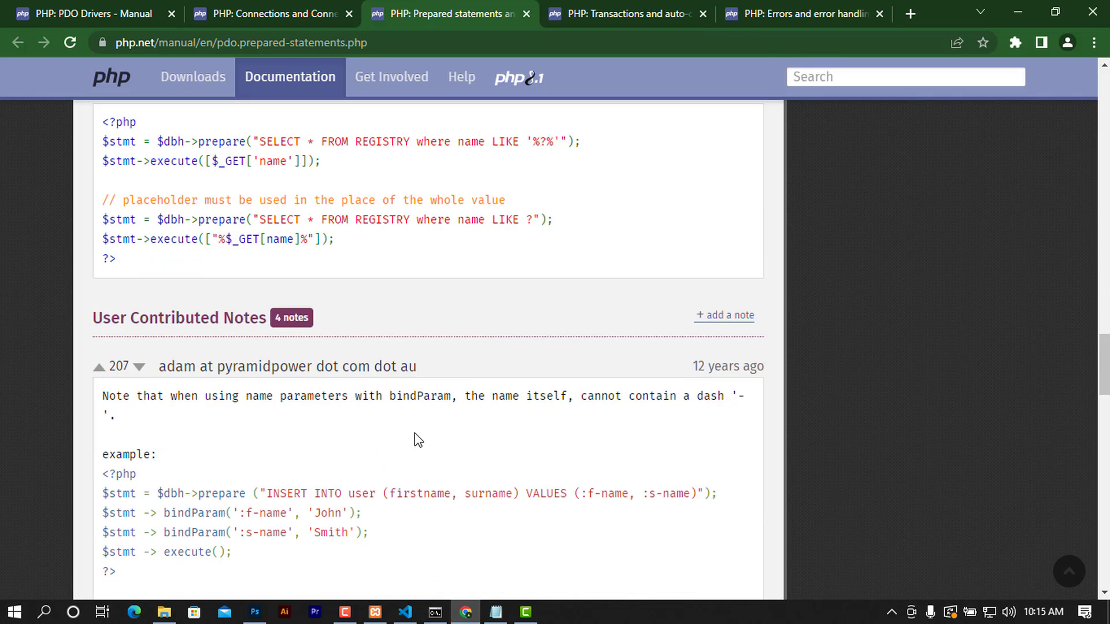
{"action": "scroll", "scroll_direction": "up", "scroll_amount": 3}
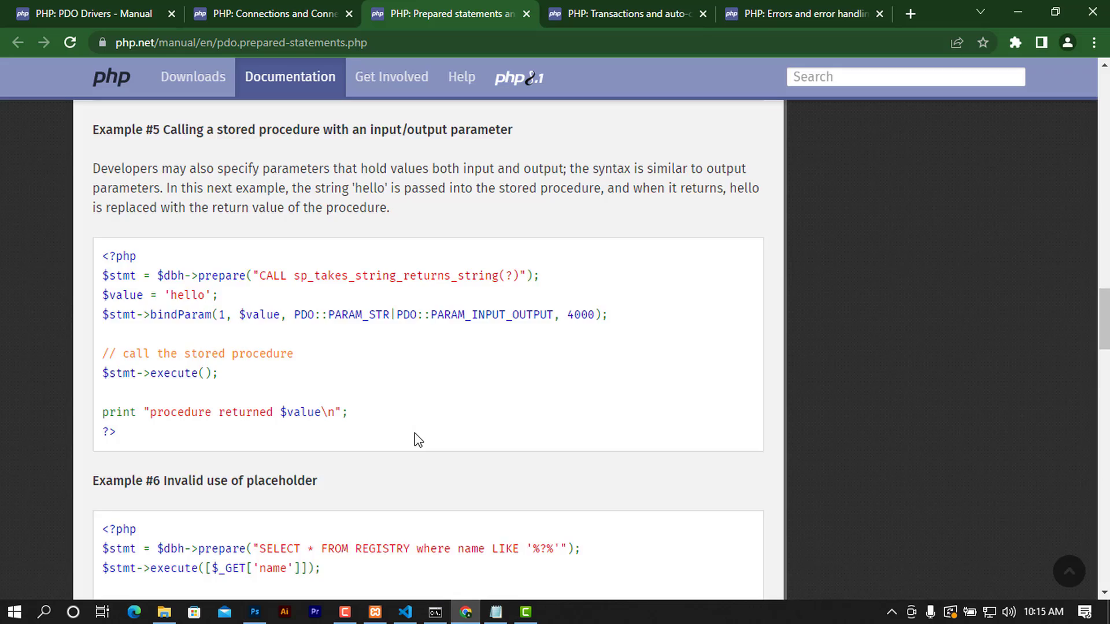
{"action": "scroll", "scroll_direction": "up", "scroll_amount": 3}
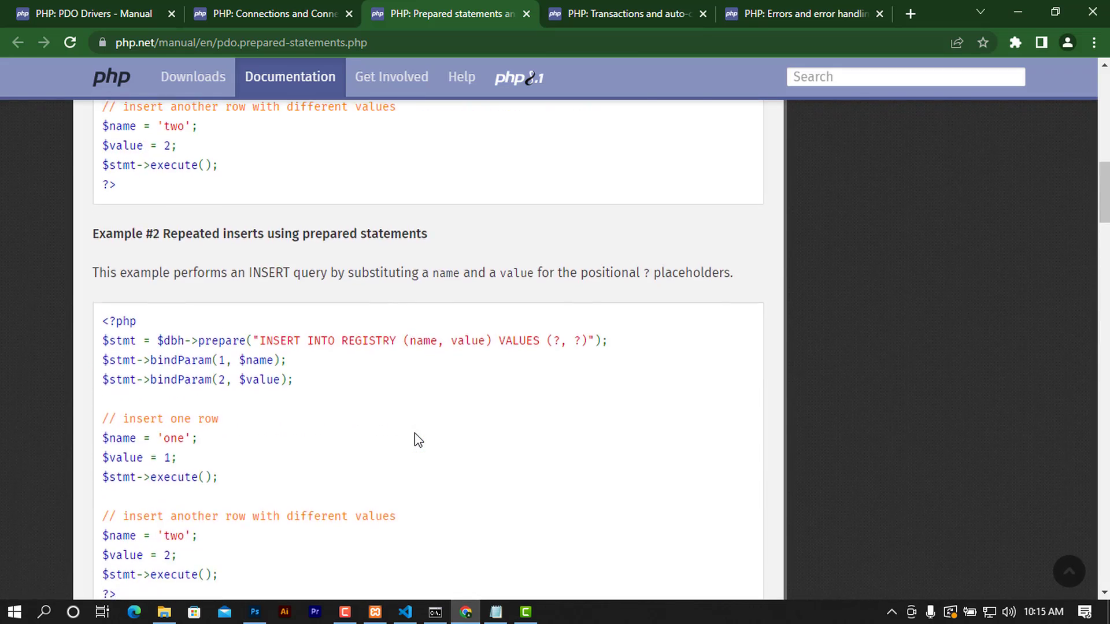
{"action": "scroll", "scroll_direction": "up", "scroll_amount": 3}
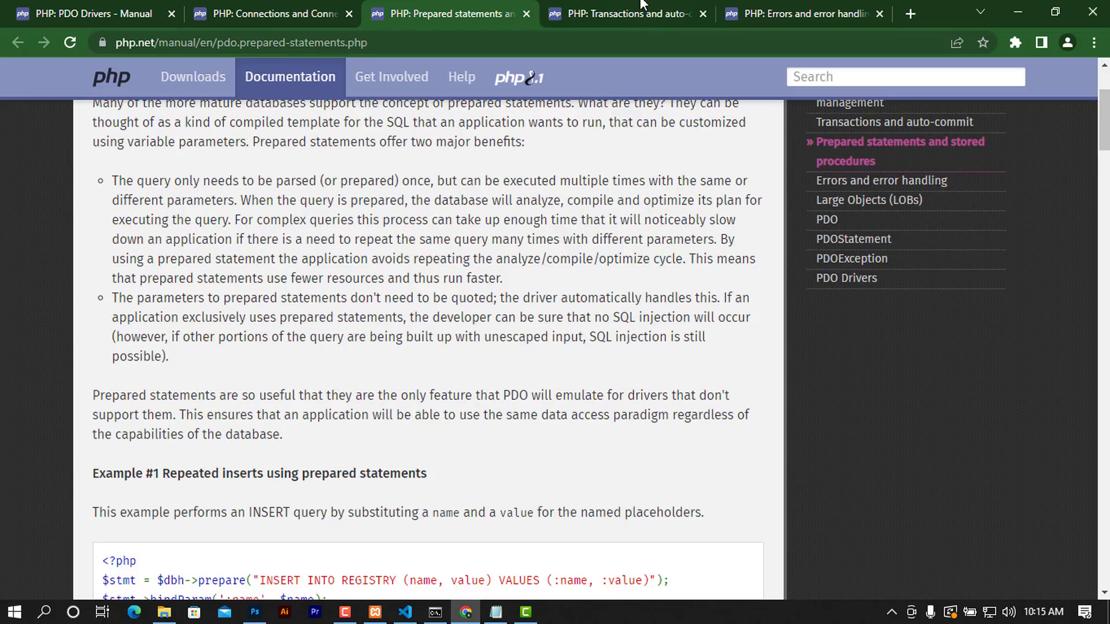
- Switch to the 'Transactions and auto-commit' manual tab and skim its warnings, then return to the top
{"action": "left_click", "coordinate": [625, 13]}
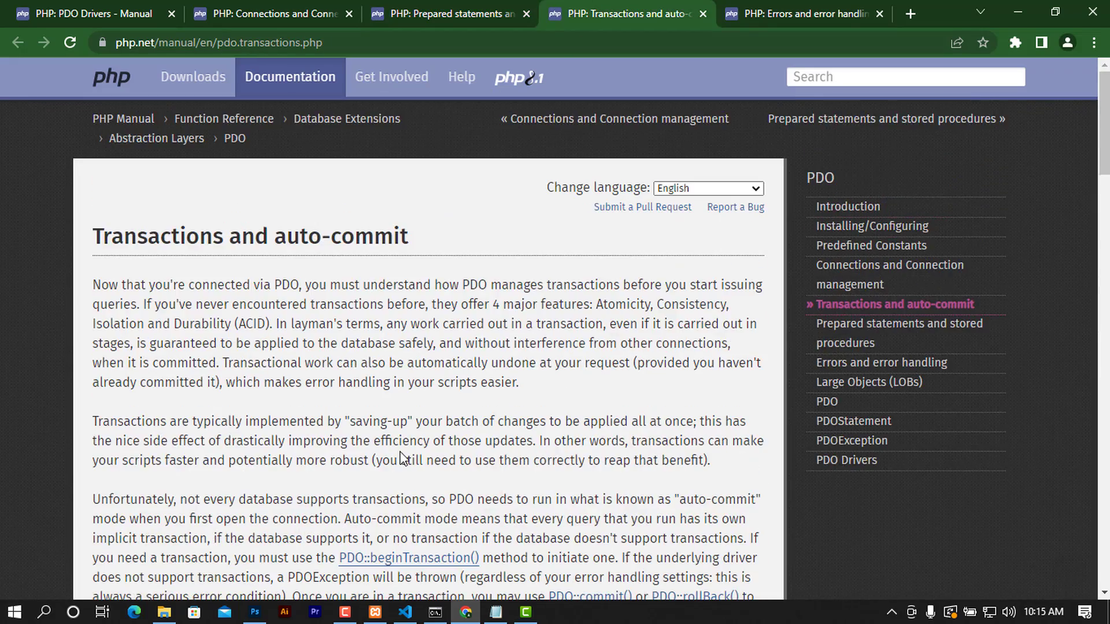
{"action": "scroll", "scroll_direction": "down", "scroll_amount": 3}
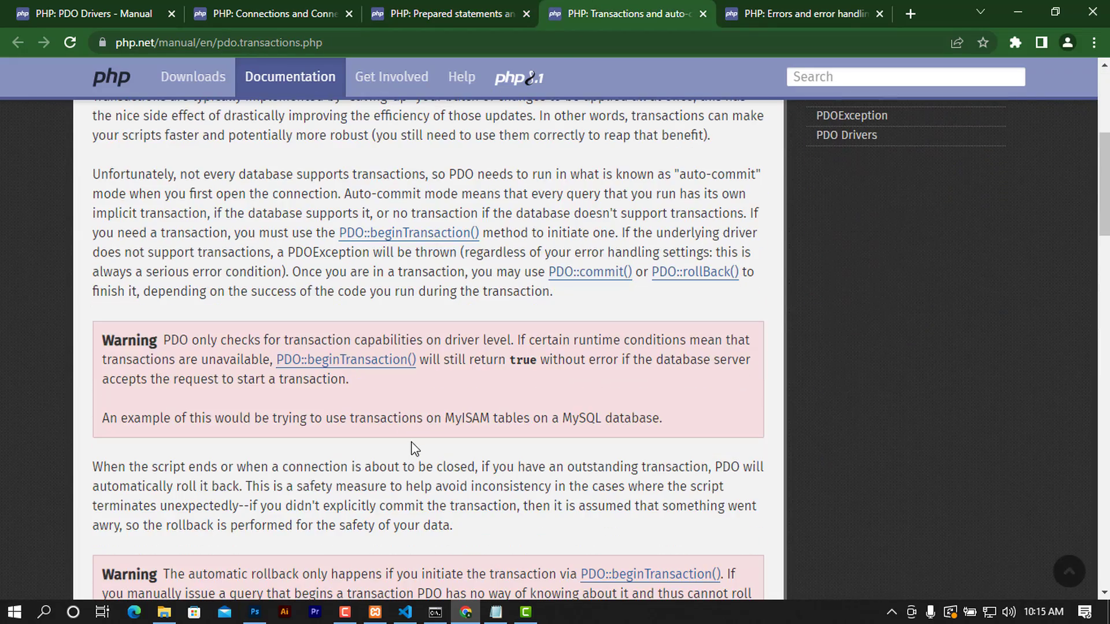
{"action": "mouse_move", "coordinate": [414, 441]}
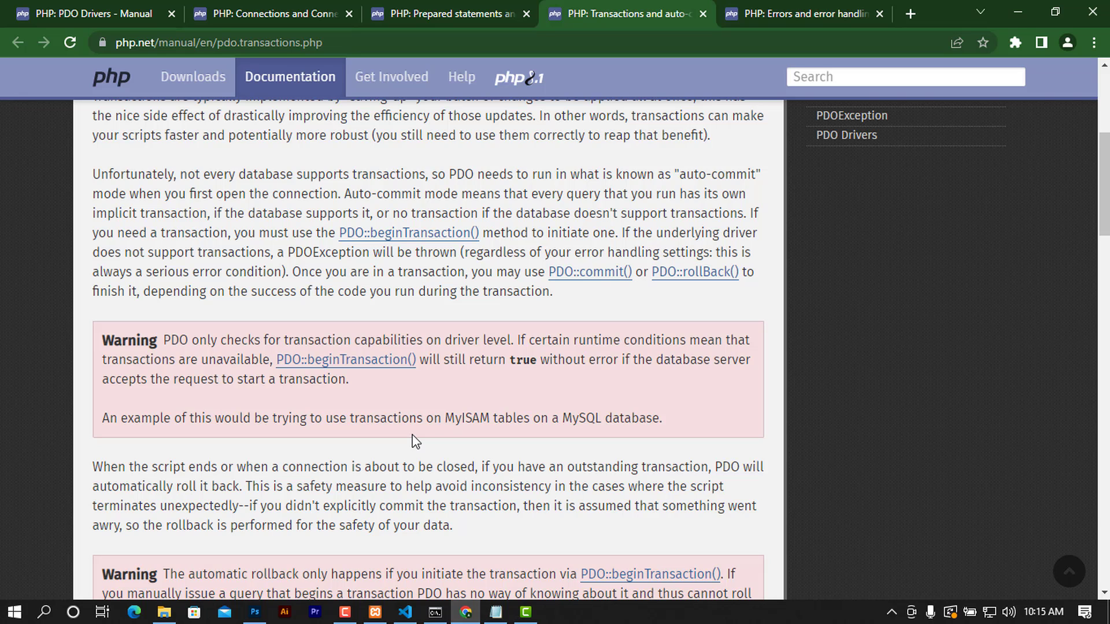
{"action": "scroll", "scroll_direction": "up", "scroll_amount": 3}
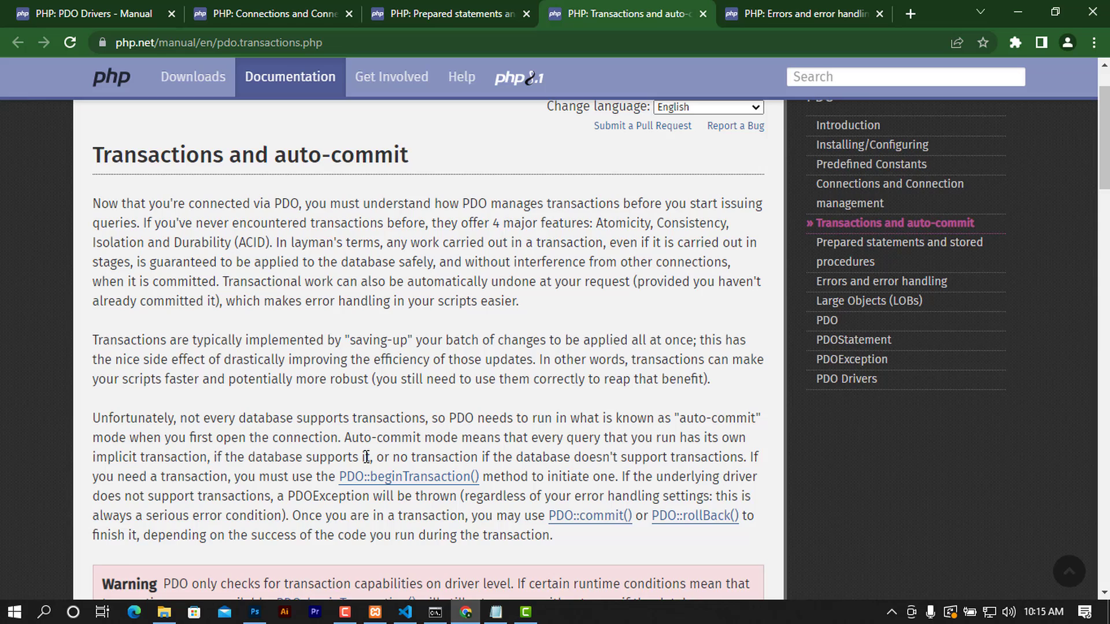
{"action": "scroll", "scroll_direction": "up", "scroll_amount": 3}
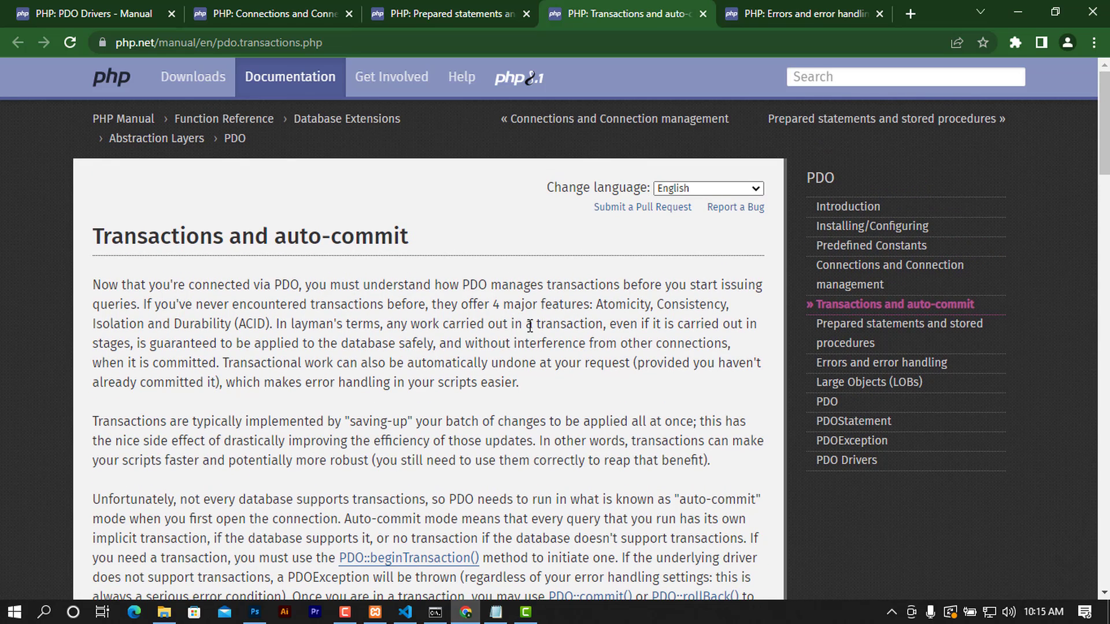
{"action": "mouse_move", "coordinate": [782, 10]}
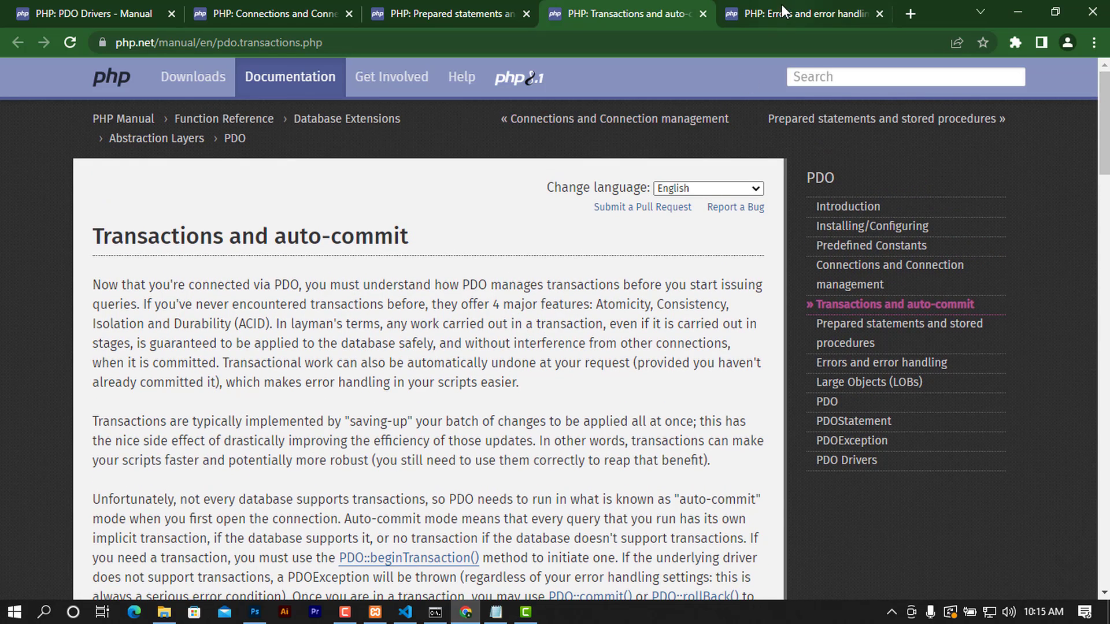
- Switch to the 'PHP: Errors and error handling' manual tab showing the three PDO error modes
{"action": "left_click", "coordinate": [800, 13]}
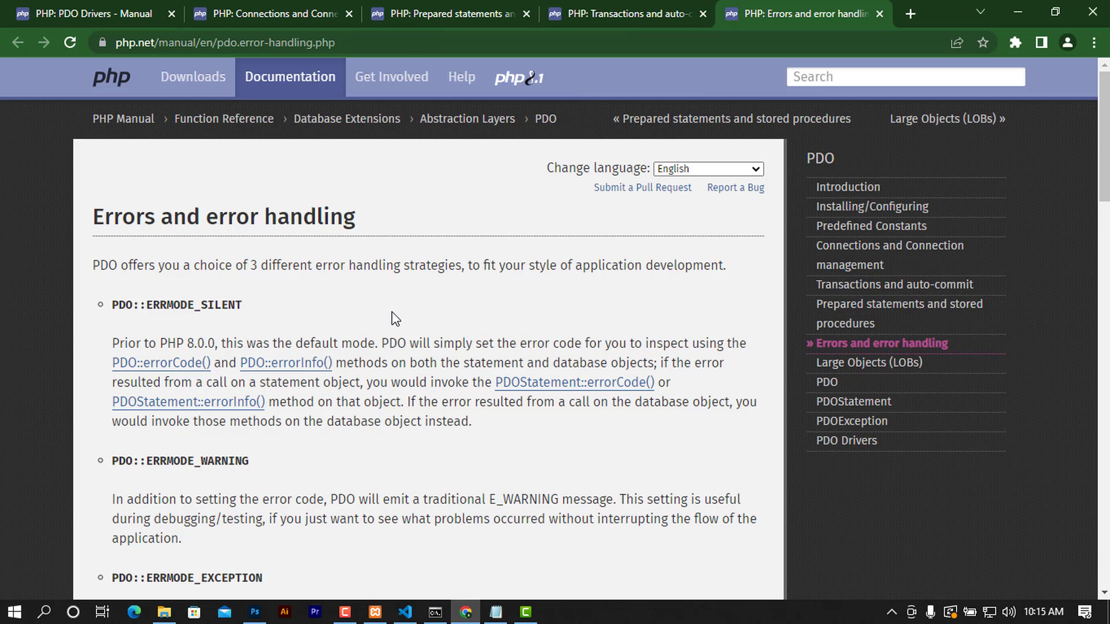
{"action": "mouse_move", "coordinate": [437, 333]}
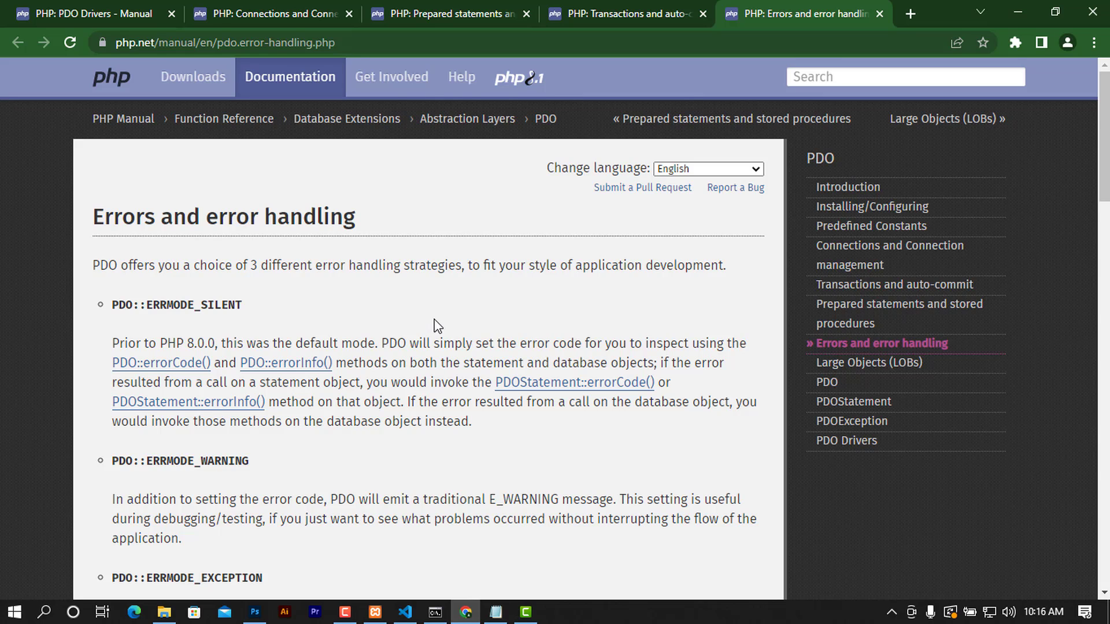
{"action": "mouse_move", "coordinate": [514, 525]}
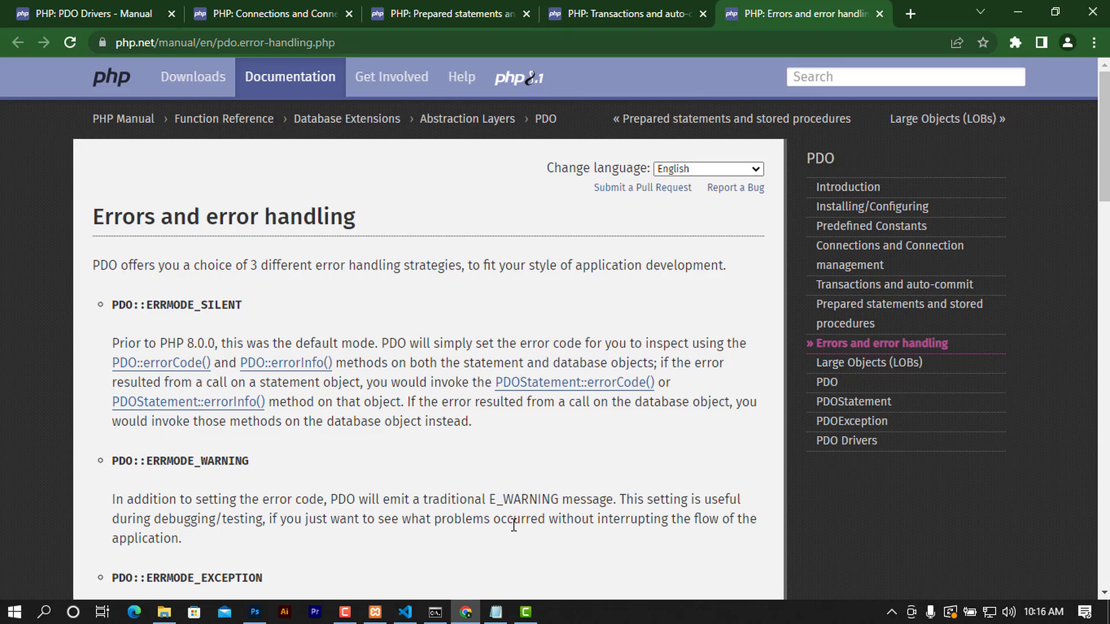